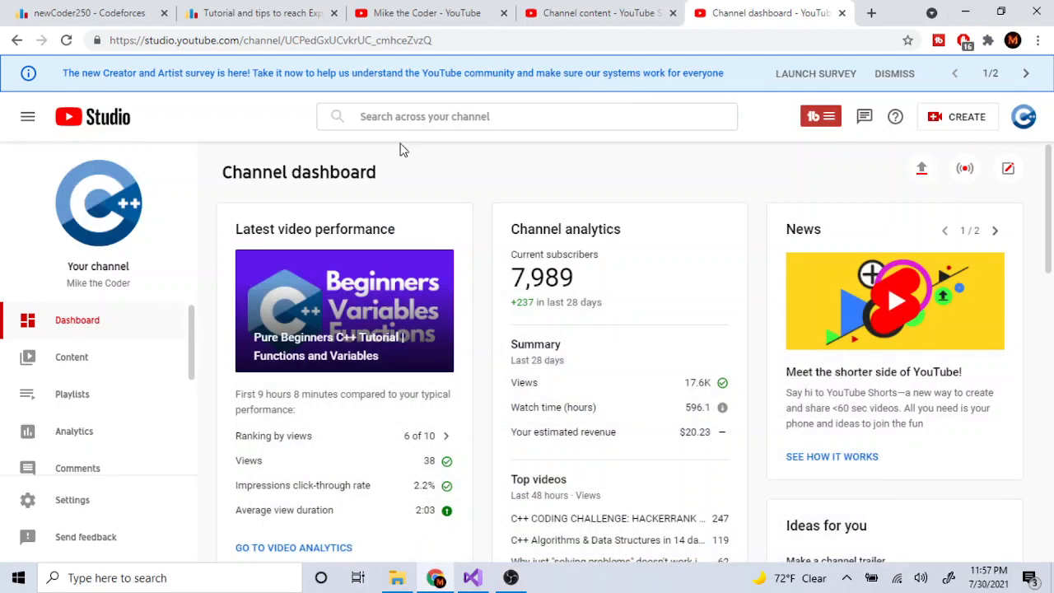
Show the newCoder250 profile and move down to the heatmap with 654 solved and 26-day streak
left_click(79, 13)
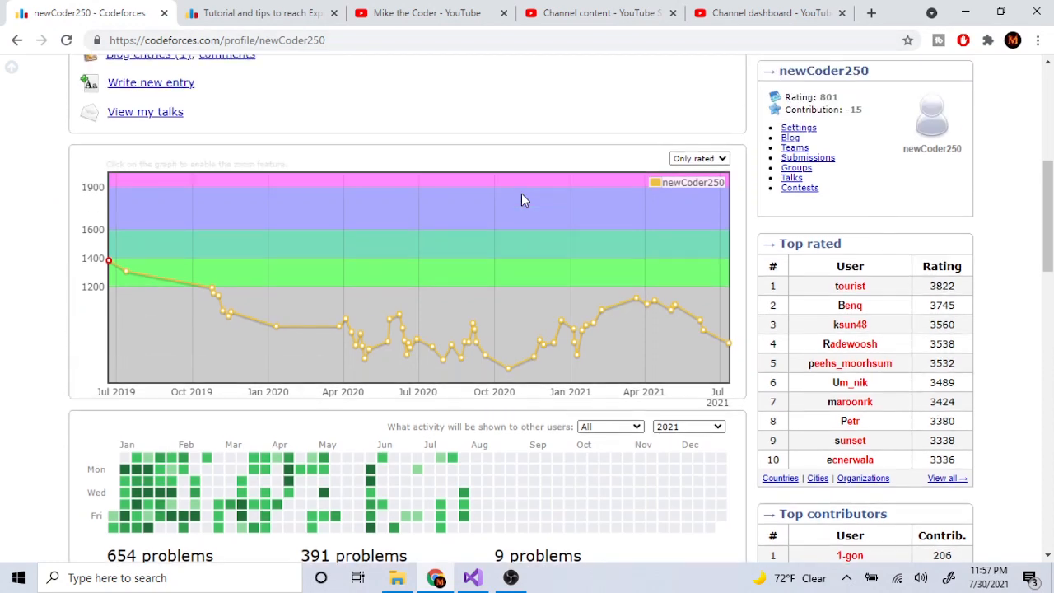
scroll("down", 3)
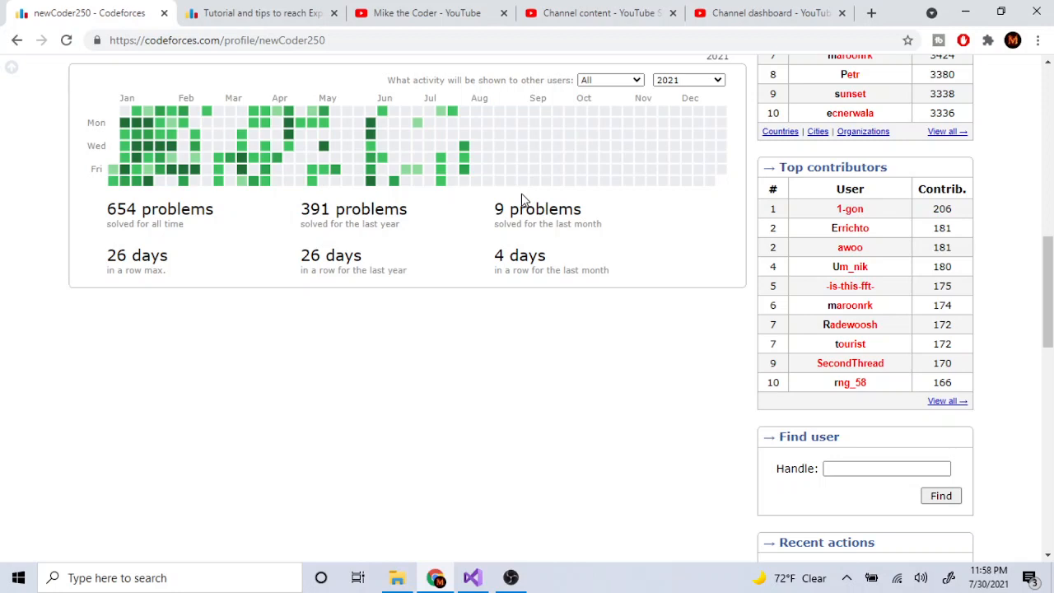
mouse_move(474, 175)
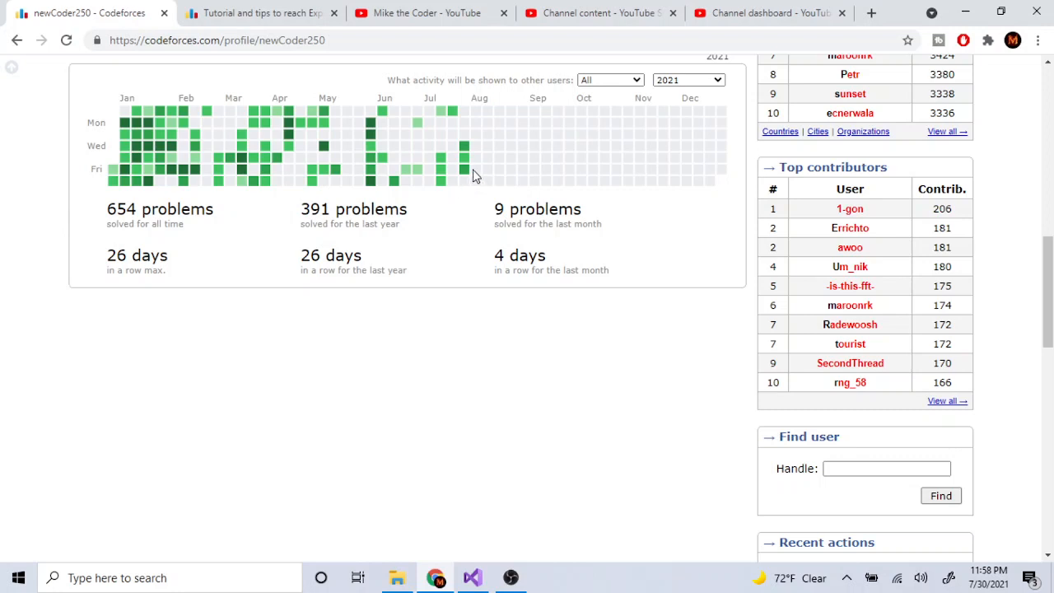
mouse_move(464, 165)
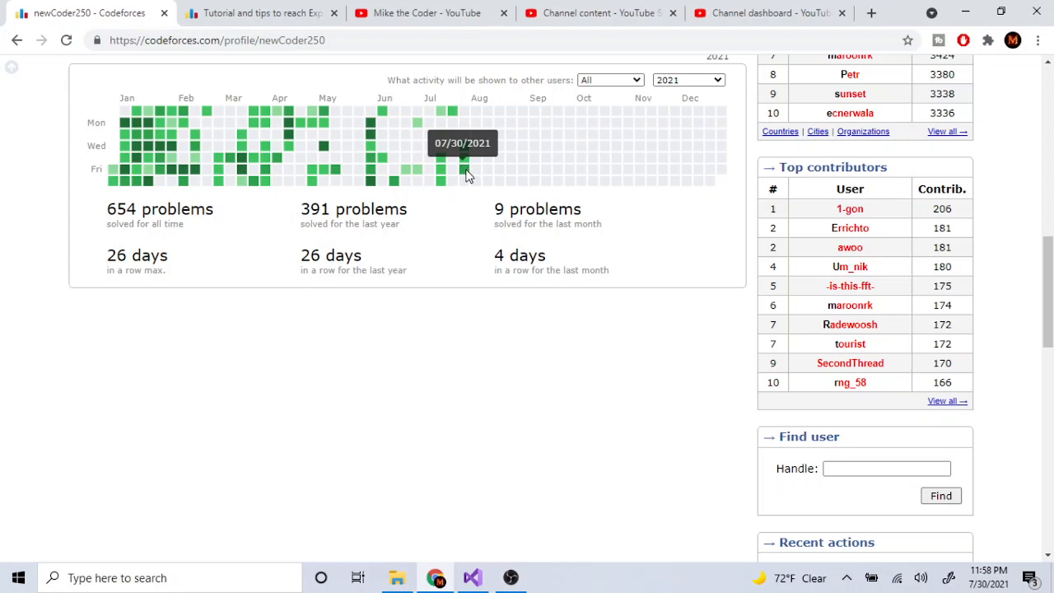
mouse_move(467, 191)
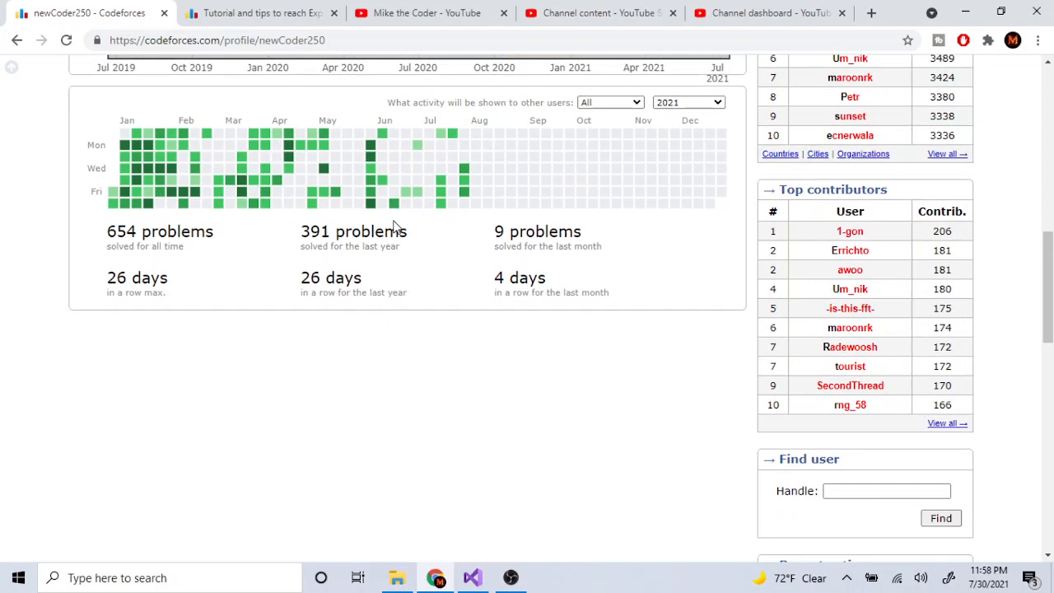
scroll("down", 3)
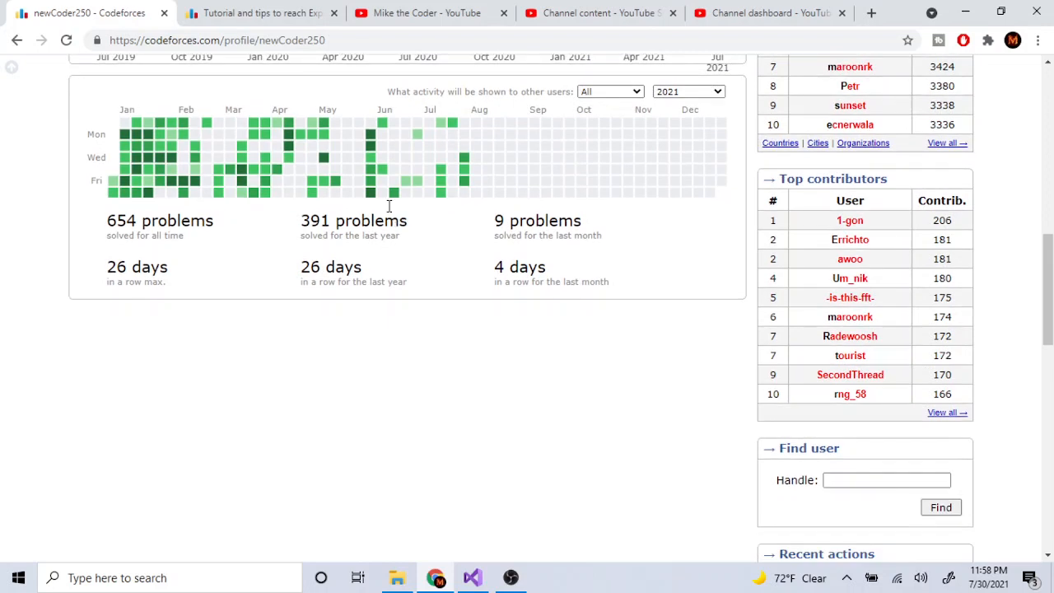
mouse_move(206, 217)
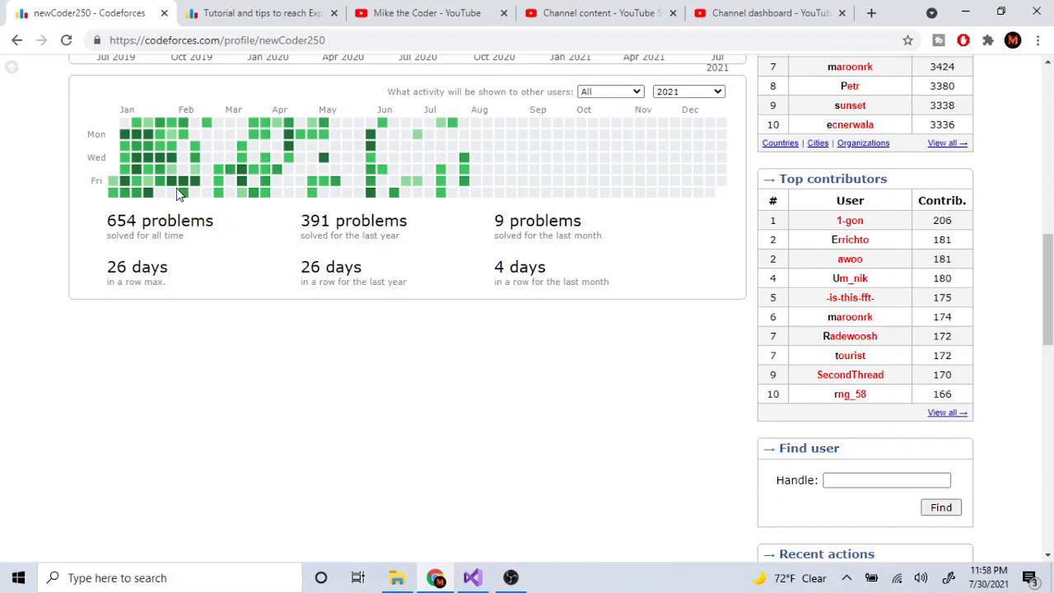
mouse_move(125, 122)
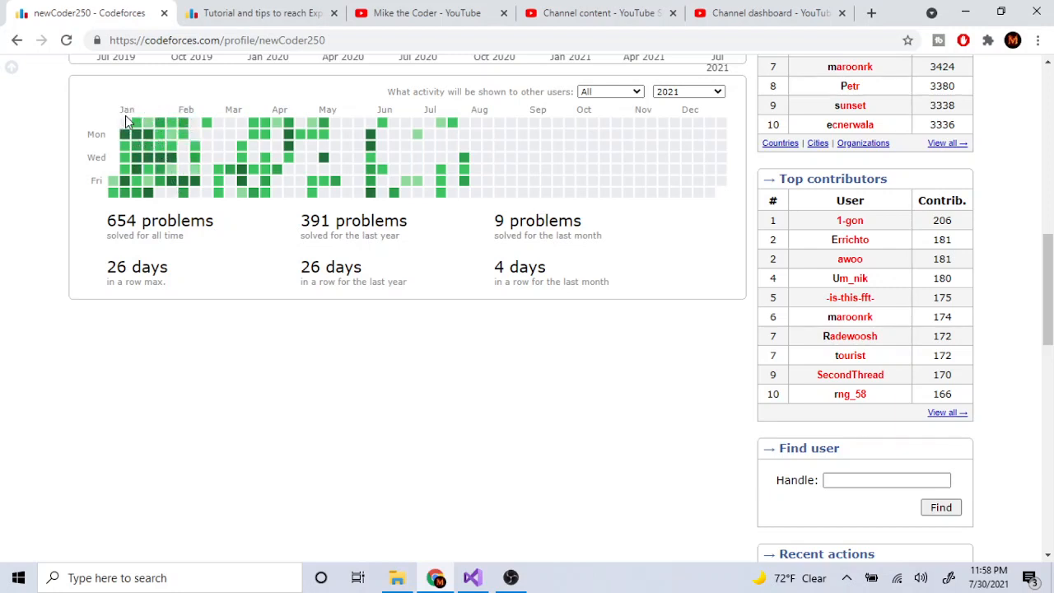
mouse_move(240, 185)
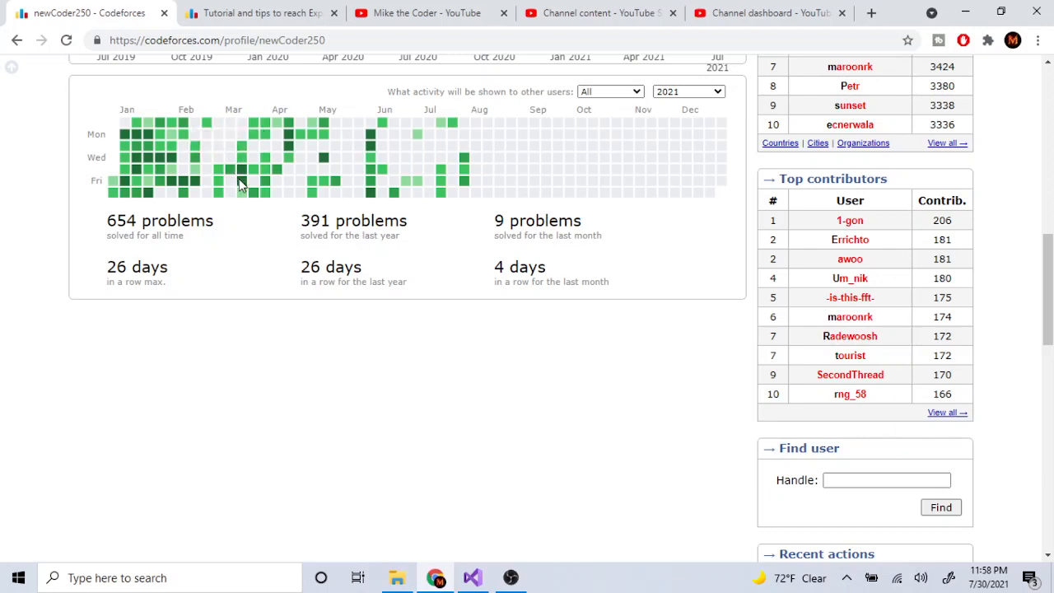
mouse_move(462, 173)
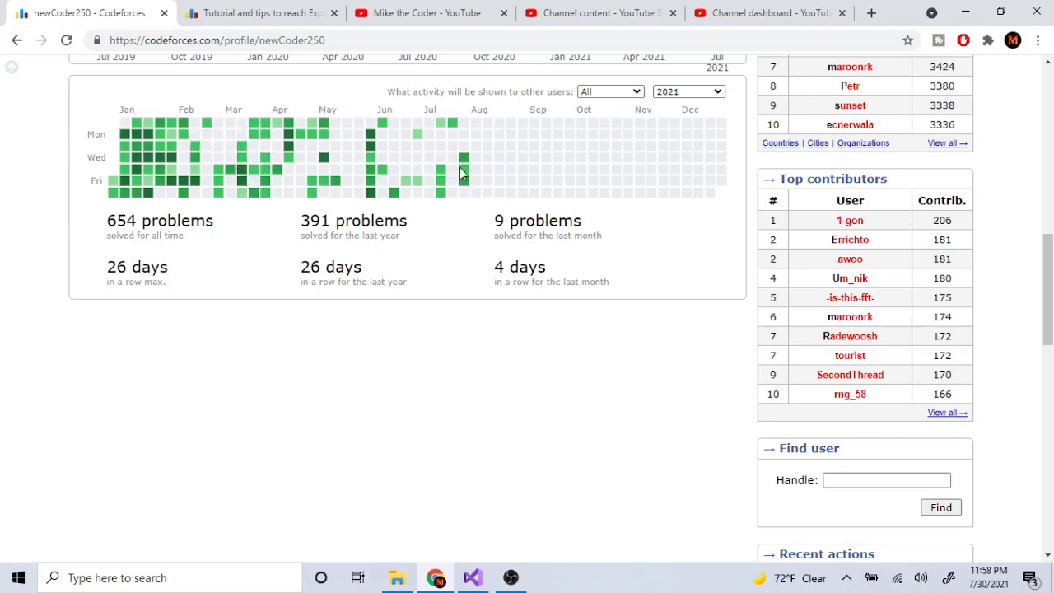
mouse_move(697, 142)
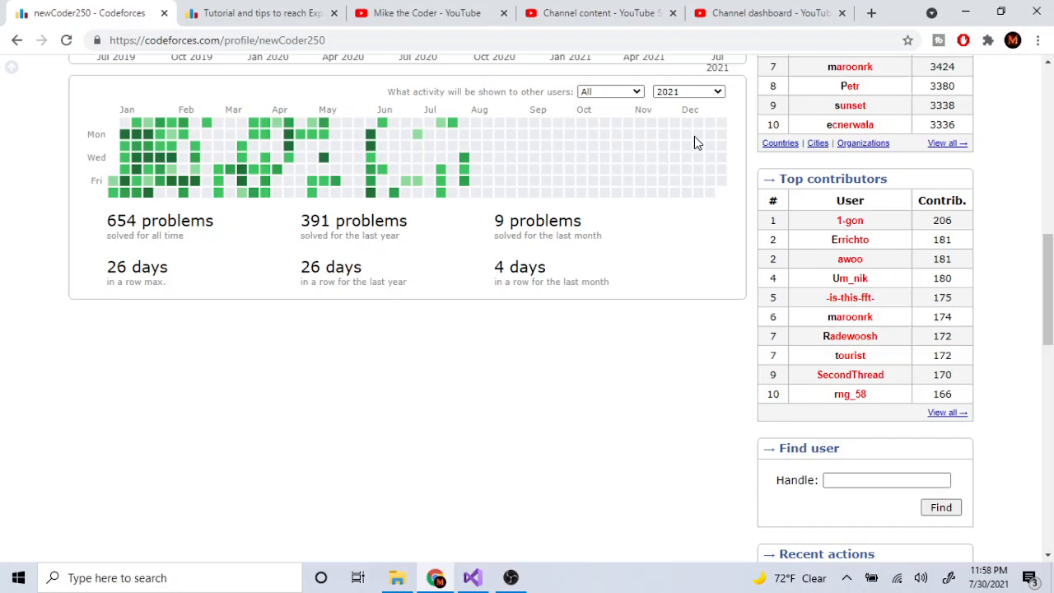
mouse_move(271, 243)
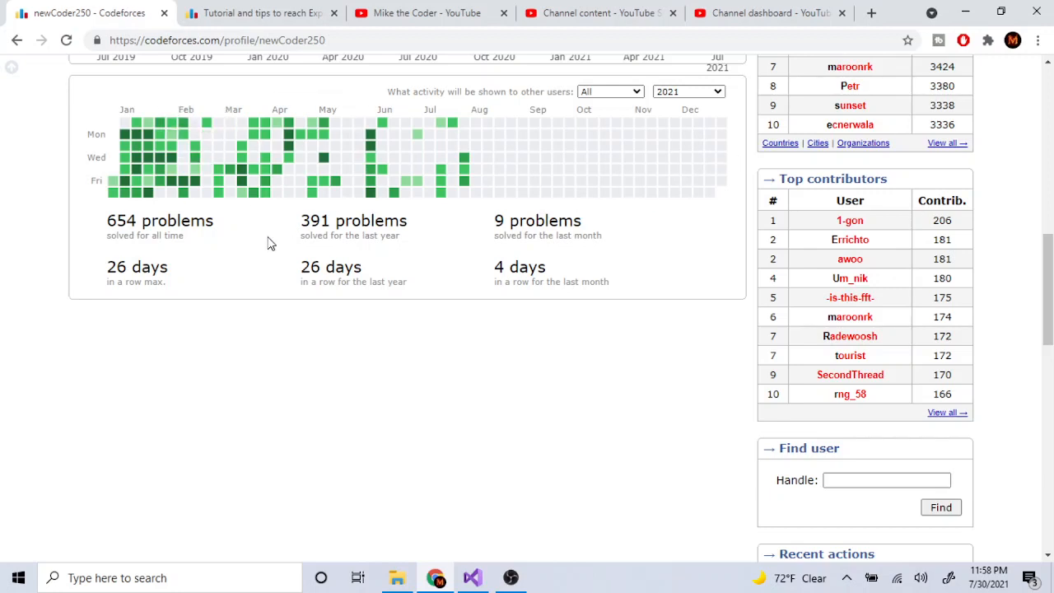
mouse_move(289, 210)
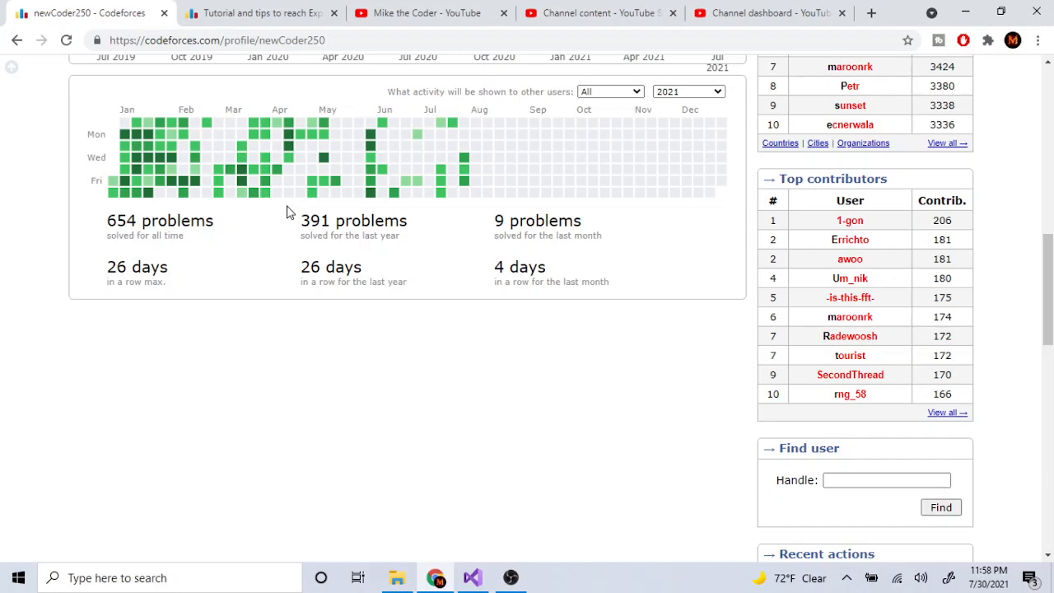
Switch the solved-problems heatmap year from 2021 to 2020
left_click(688, 91)
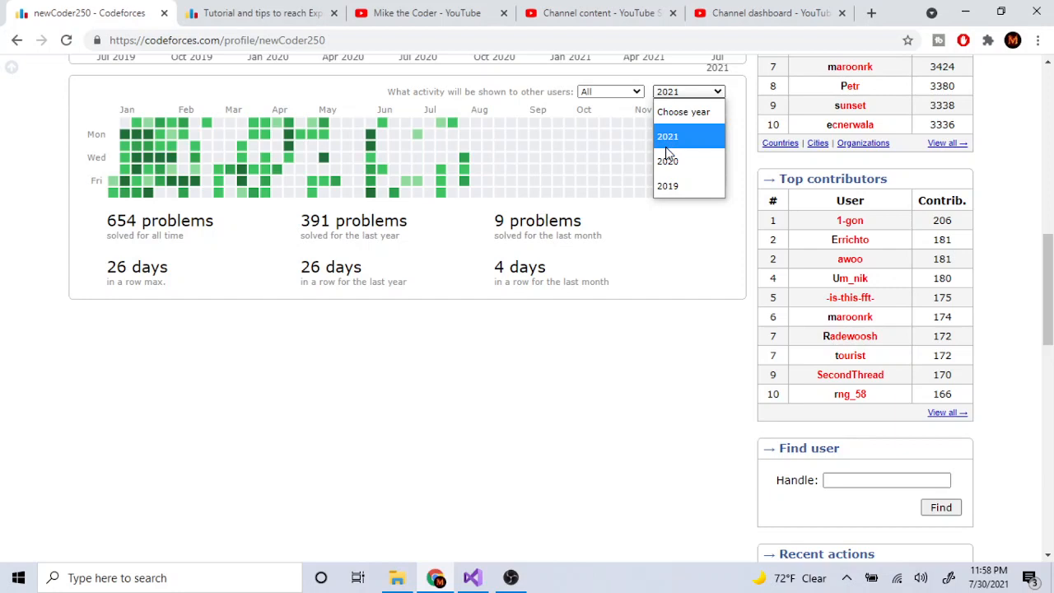
left_click(668, 162)
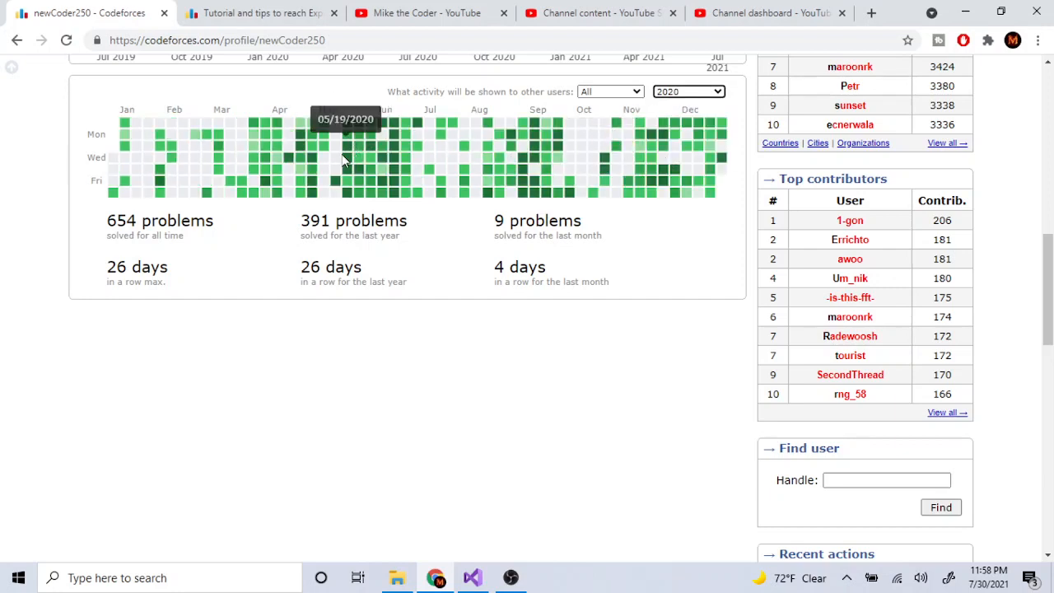
mouse_move(140, 126)
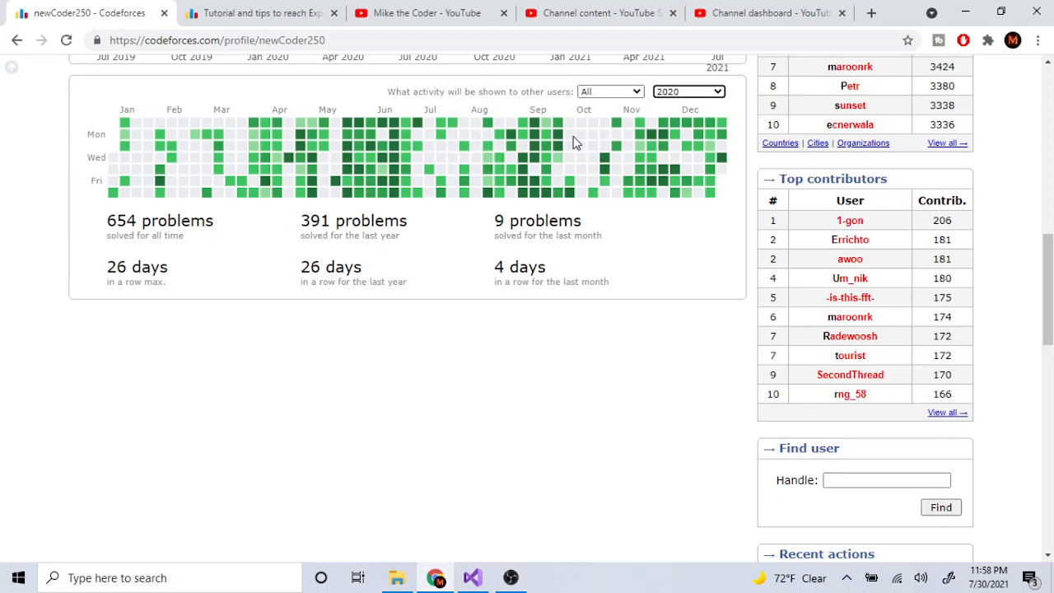
mouse_move(566, 194)
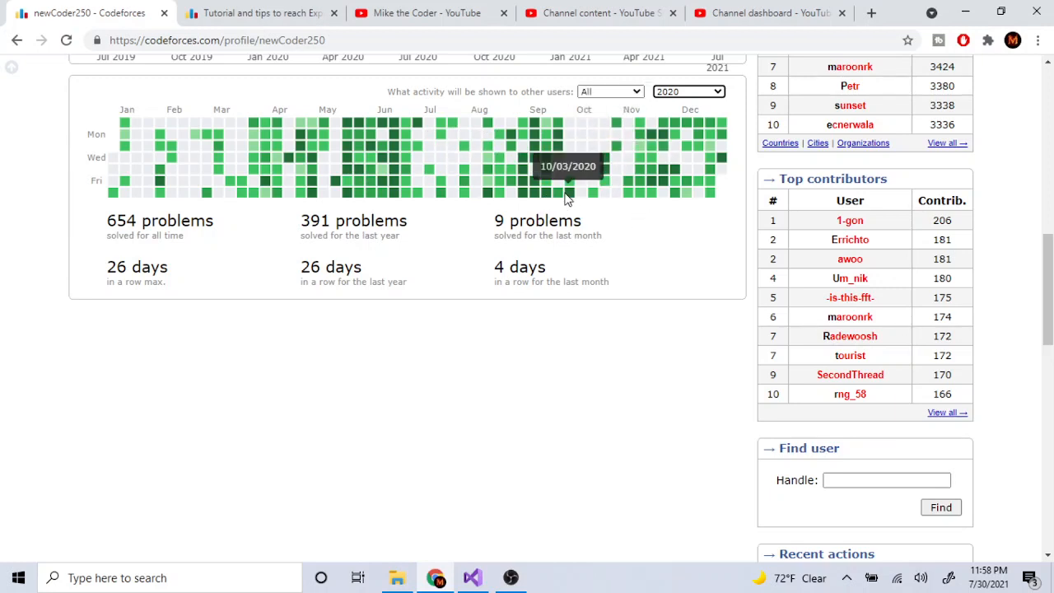
mouse_move(628, 131)
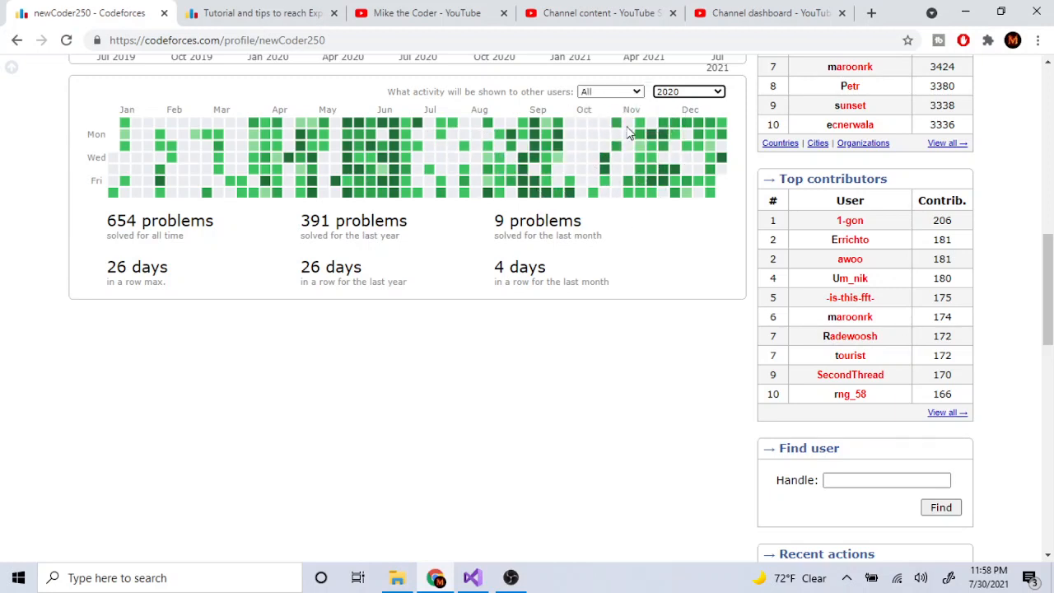
mouse_move(688, 165)
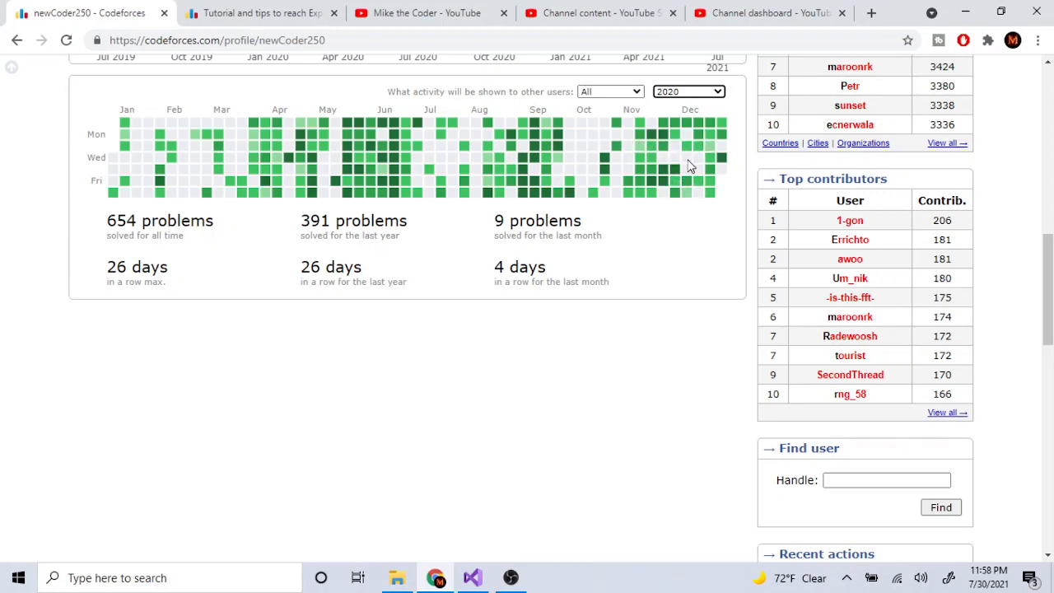
mouse_move(438, 135)
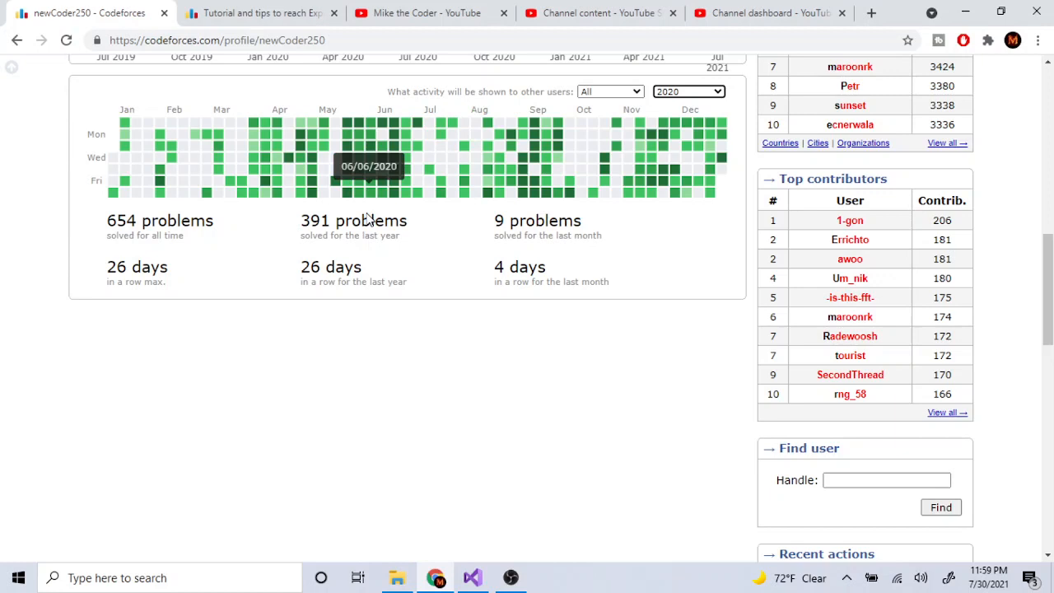
mouse_move(336, 138)
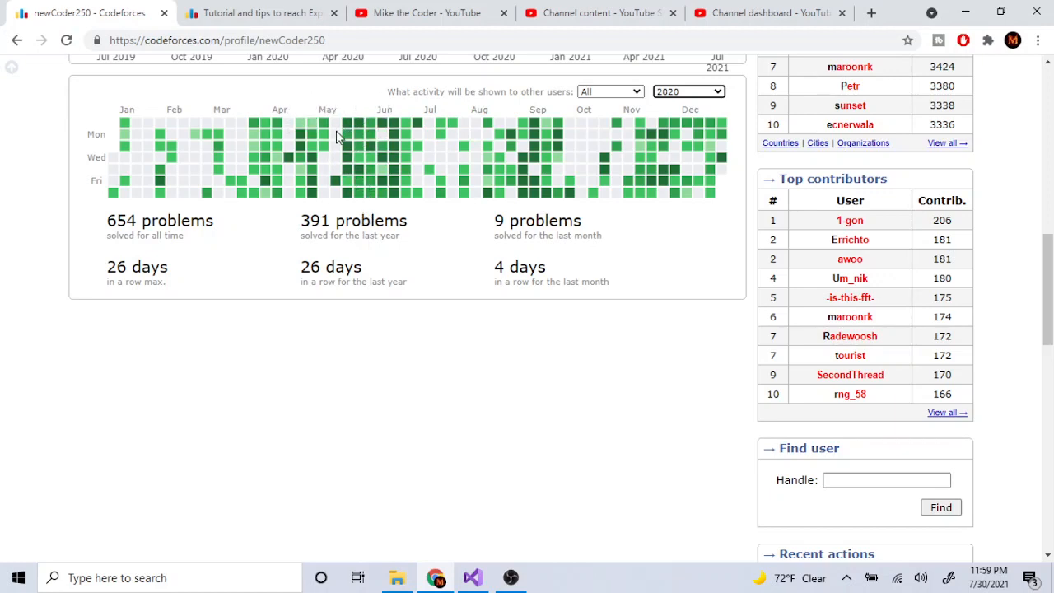
mouse_move(217, 165)
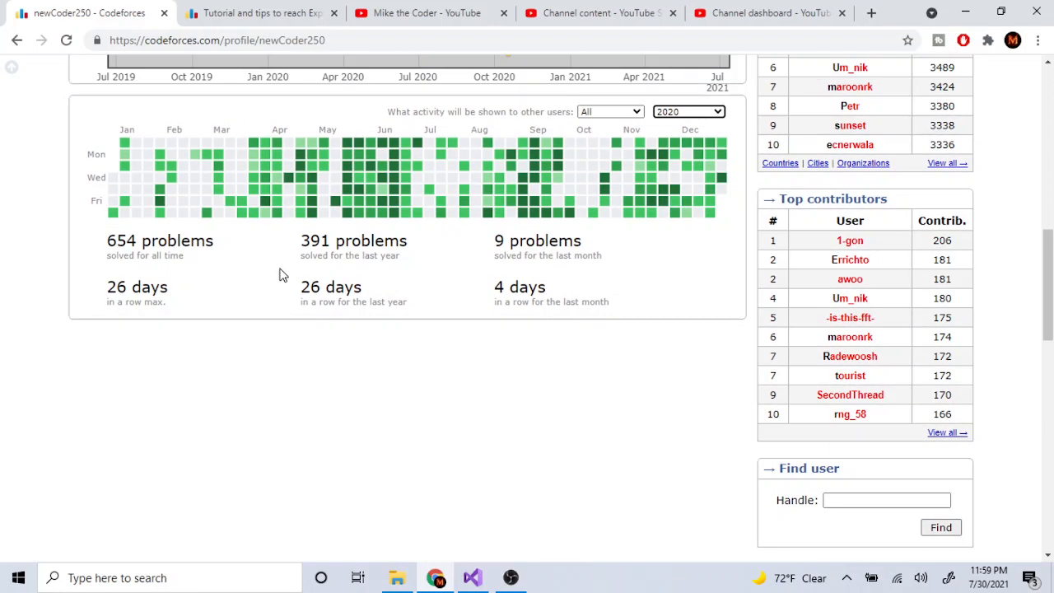
scroll("down", 3)
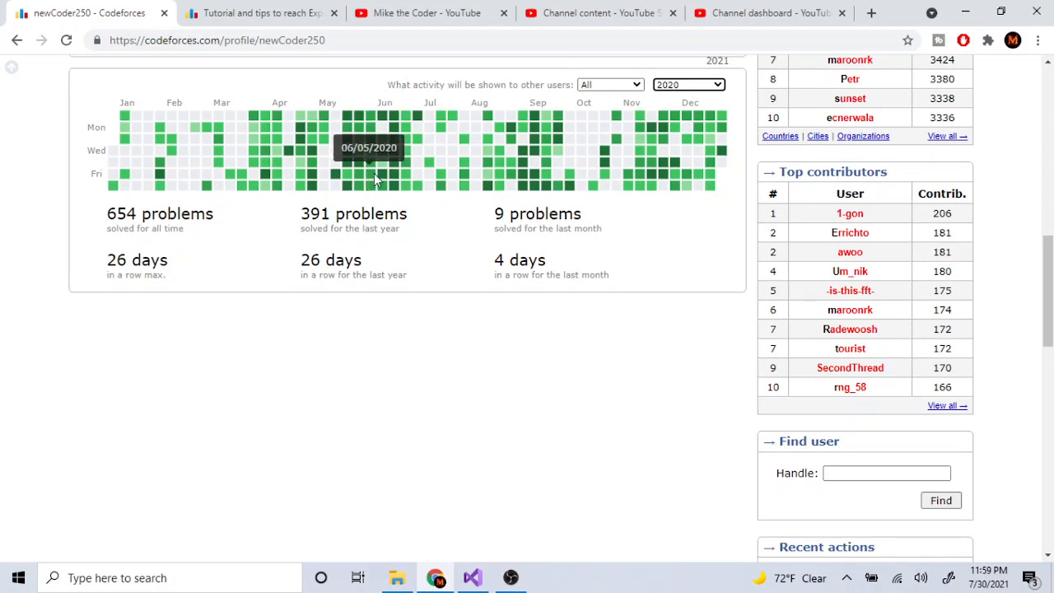
mouse_move(435, 178)
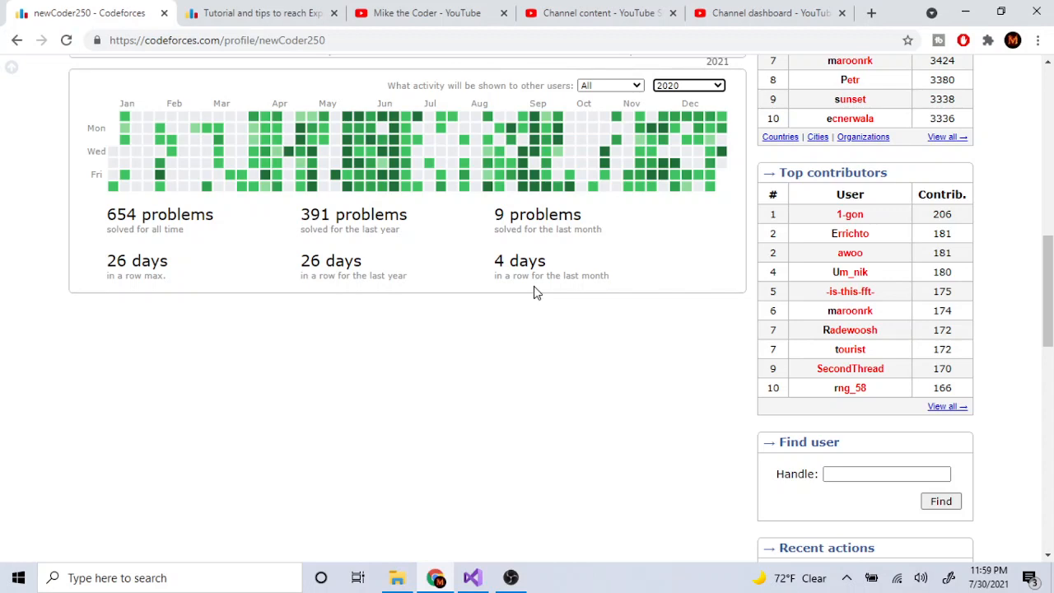
mouse_move(676, 115)
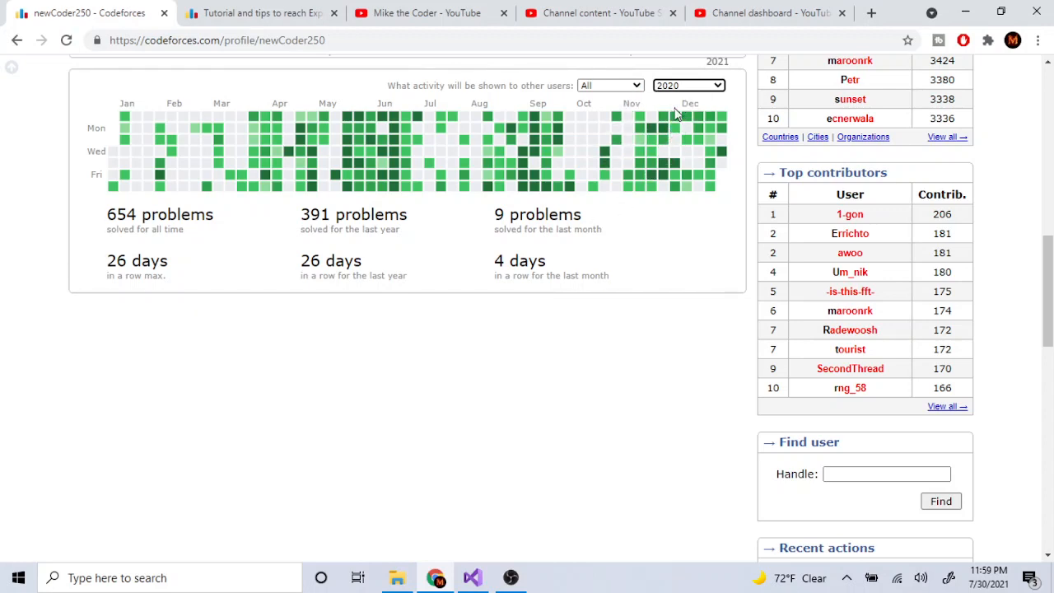
left_click(692, 86)
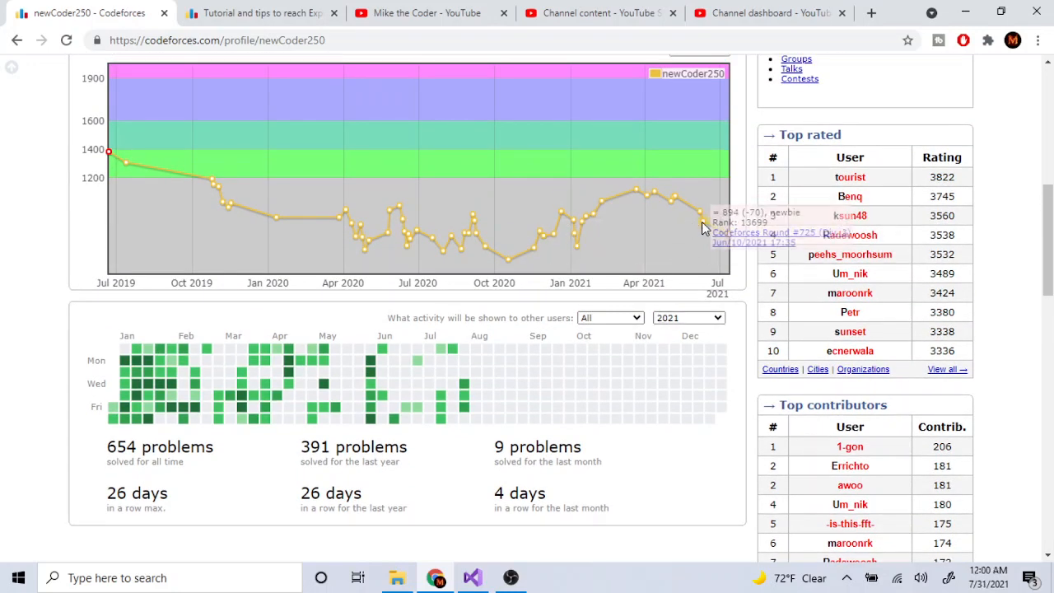
mouse_move(754, 247)
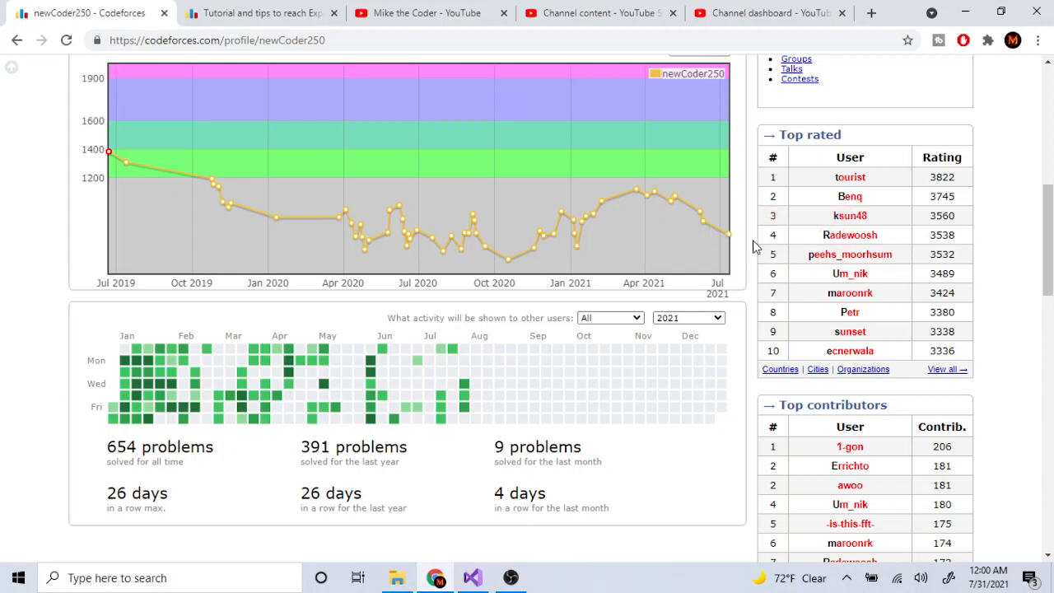
mouse_move(699, 223)
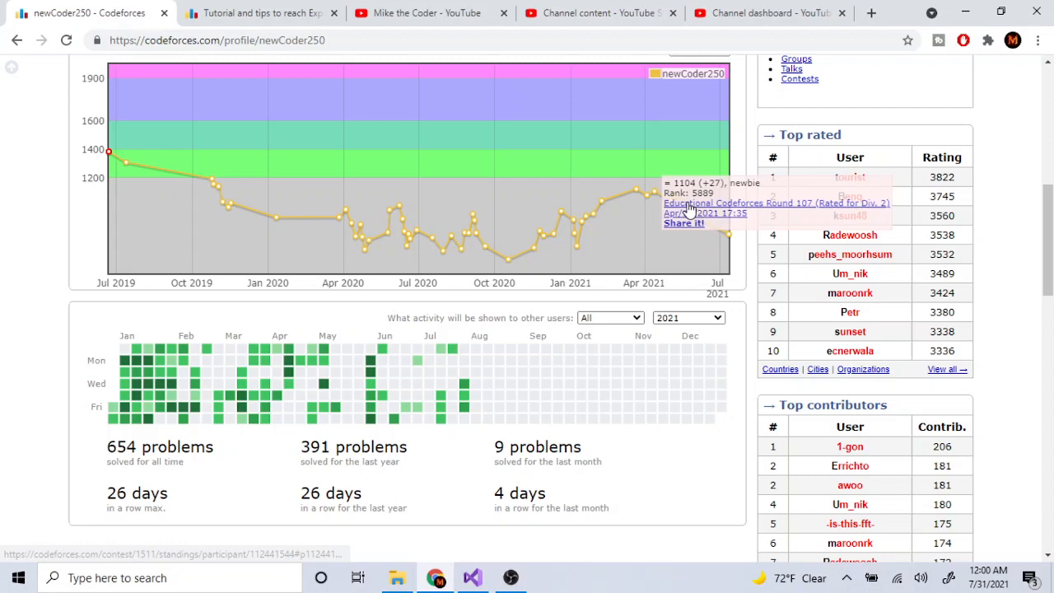
mouse_move(661, 201)
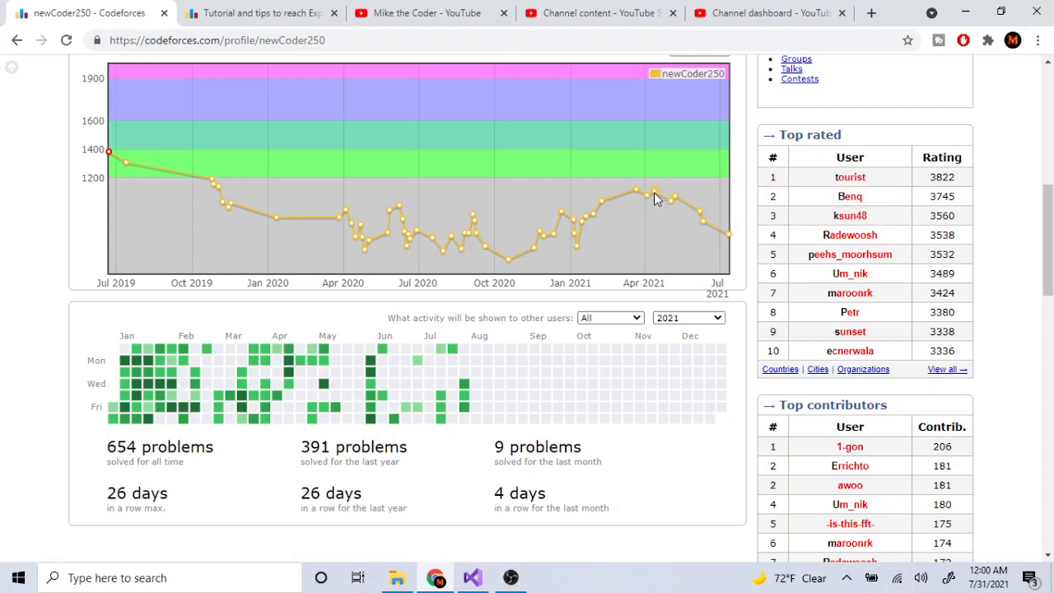
mouse_move(655, 194)
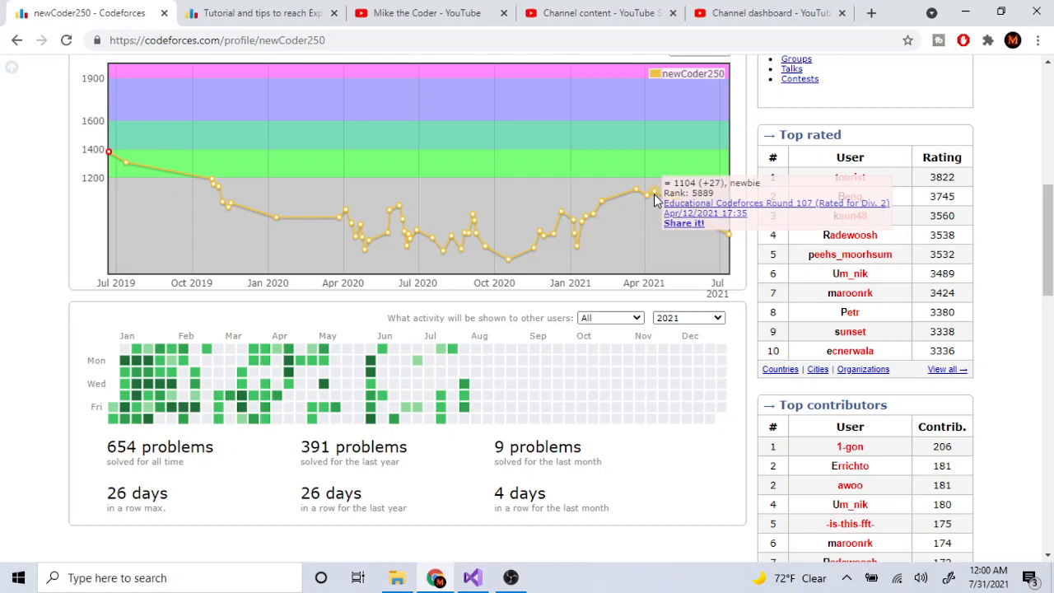
mouse_move(655, 200)
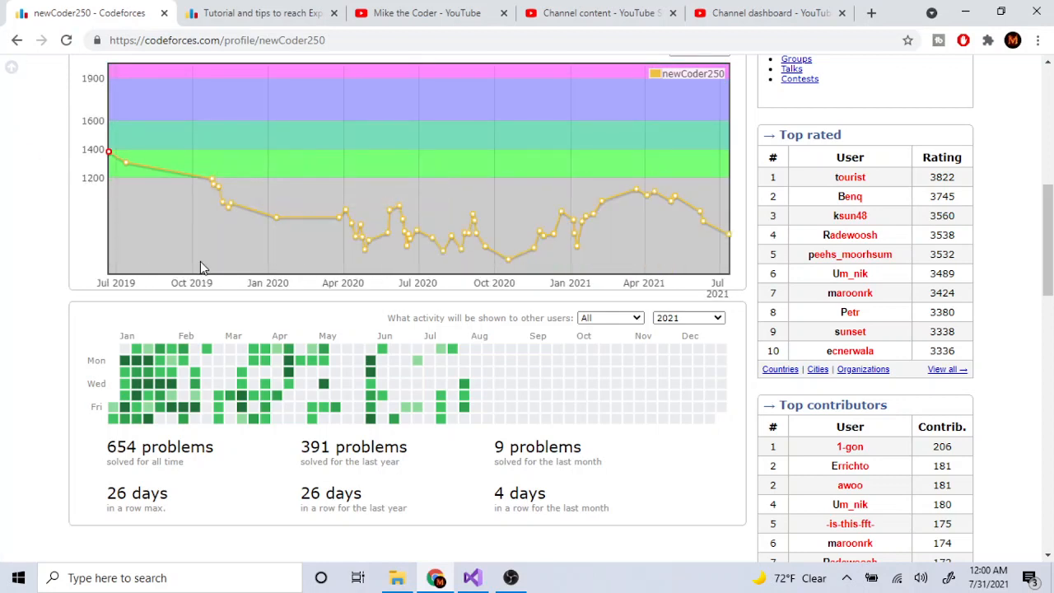
mouse_move(66, 194)
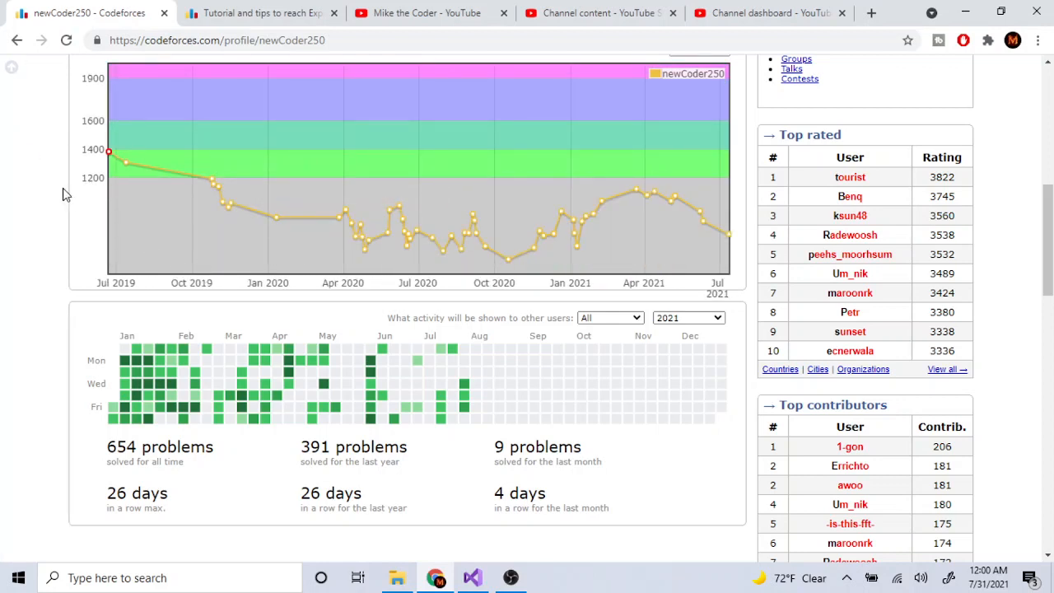
mouse_move(162, 94)
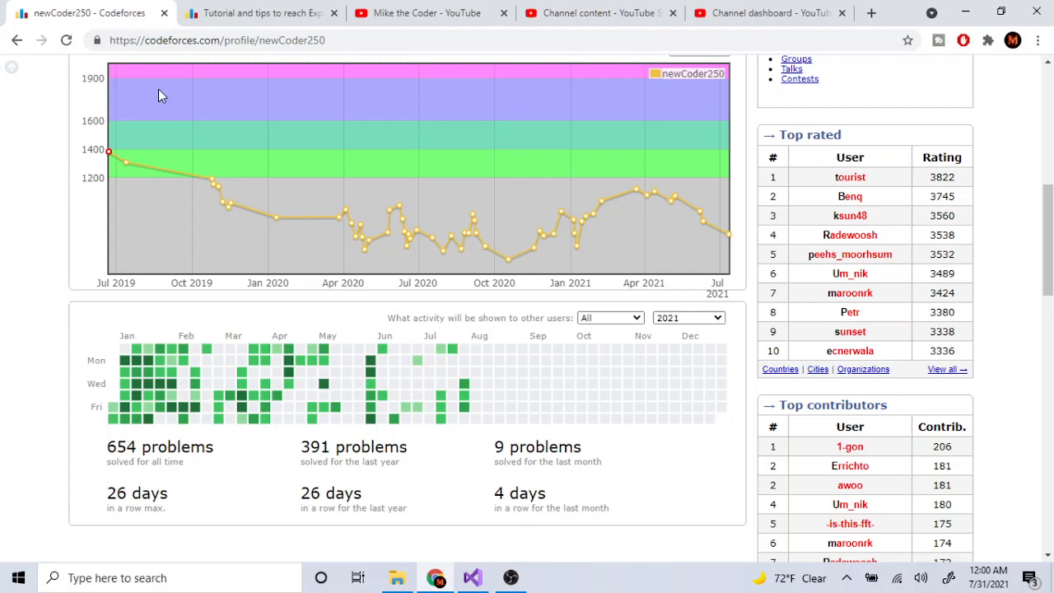
mouse_move(109, 89)
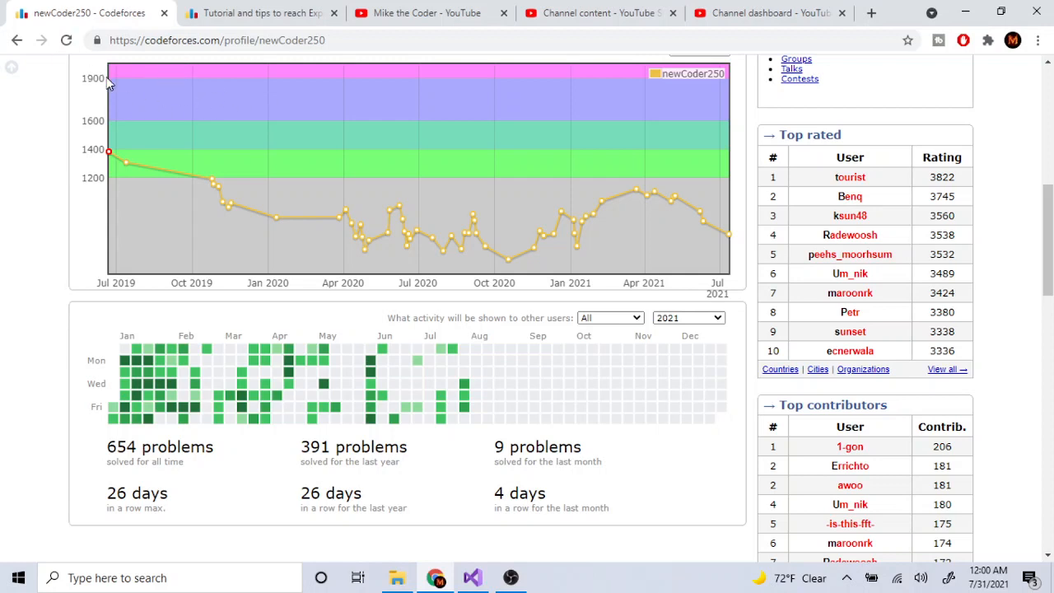
mouse_move(163, 125)
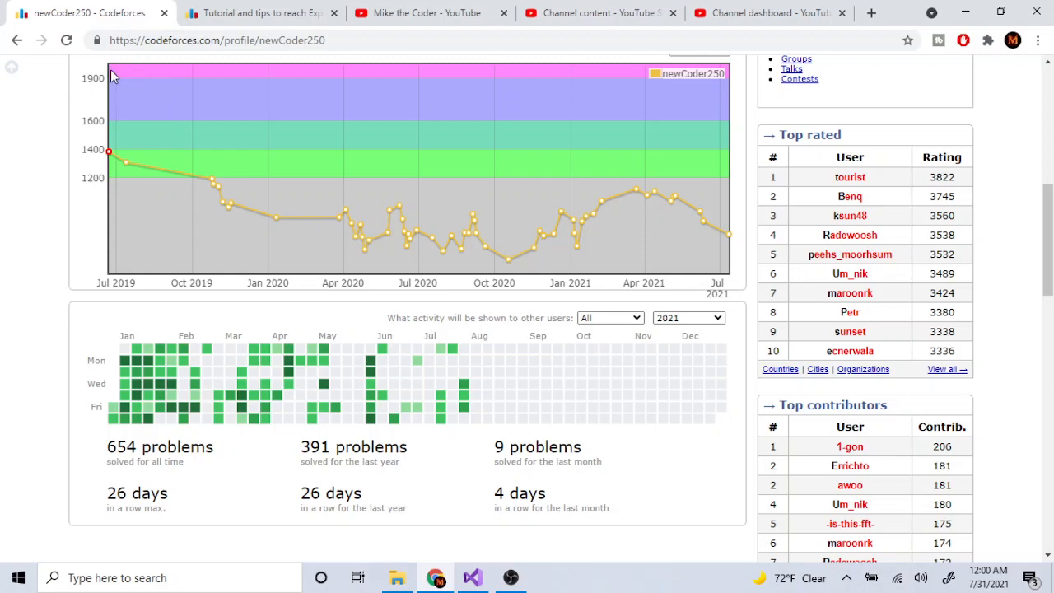
mouse_move(168, 102)
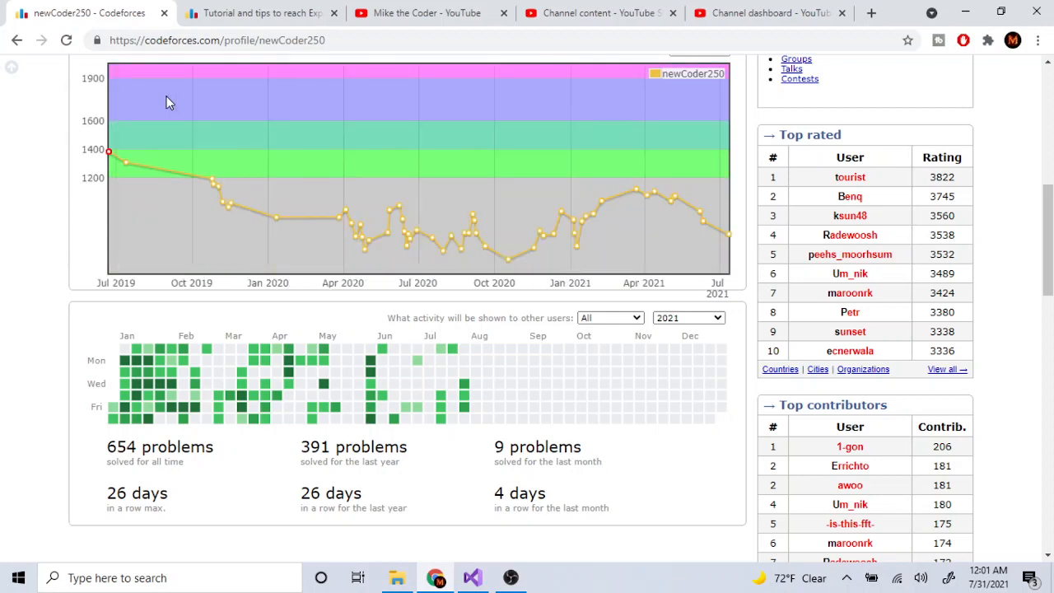
mouse_move(153, 103)
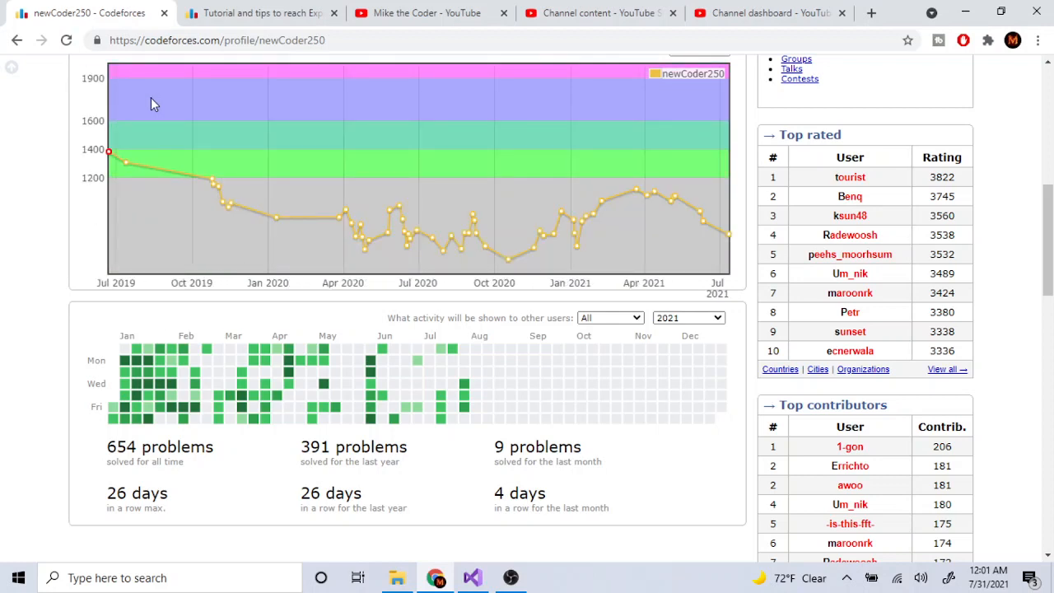
mouse_move(115, 222)
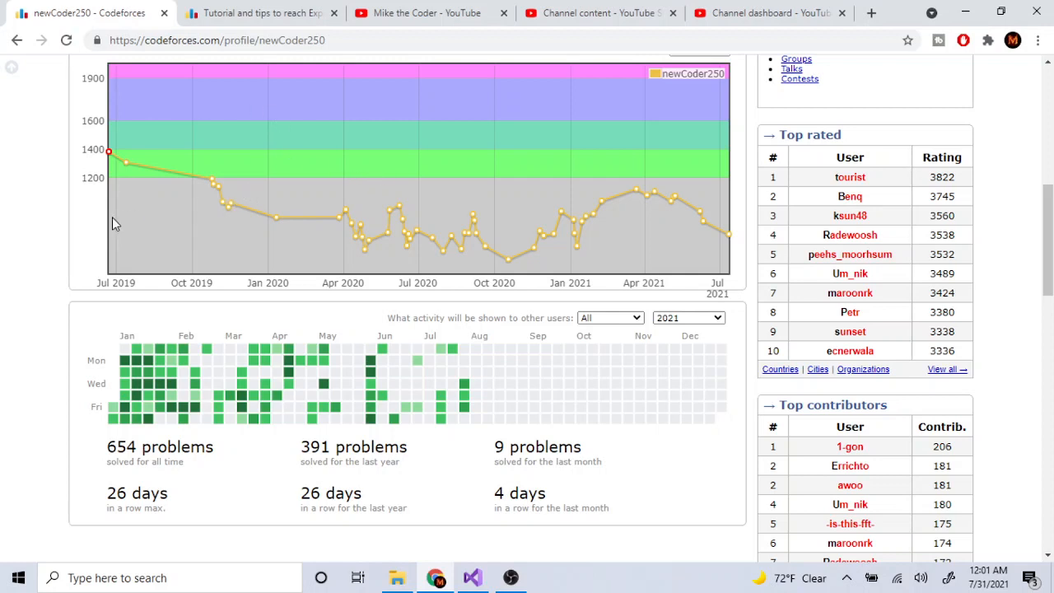
mouse_move(125, 162)
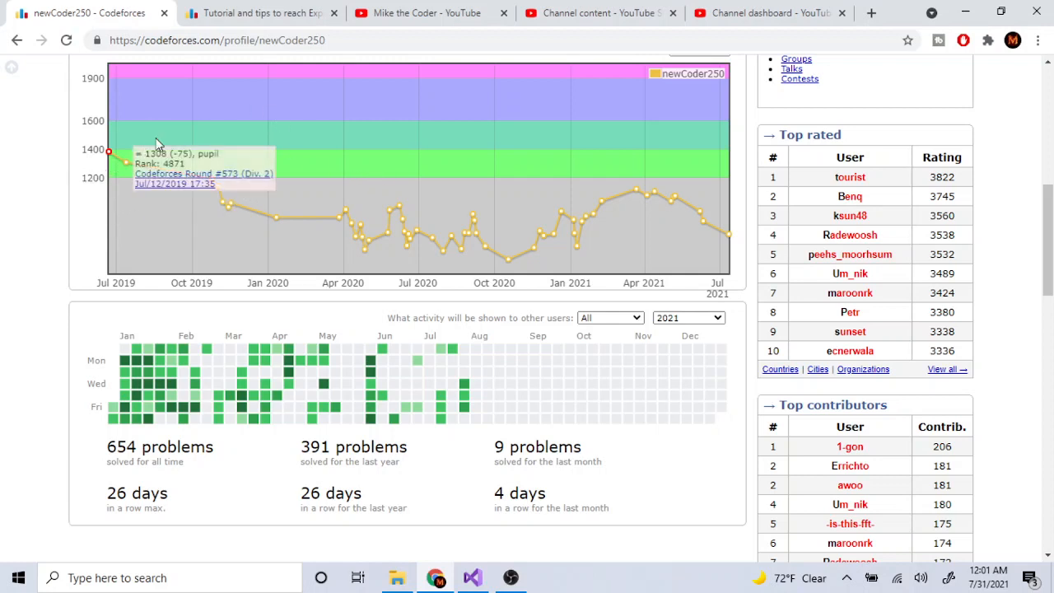
mouse_move(191, 85)
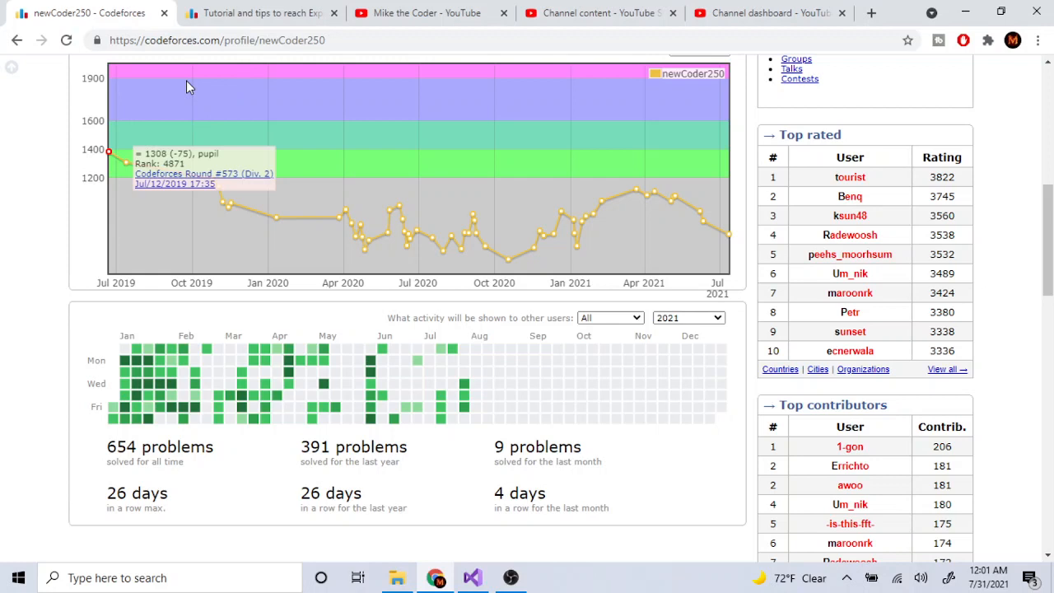
mouse_move(190, 86)
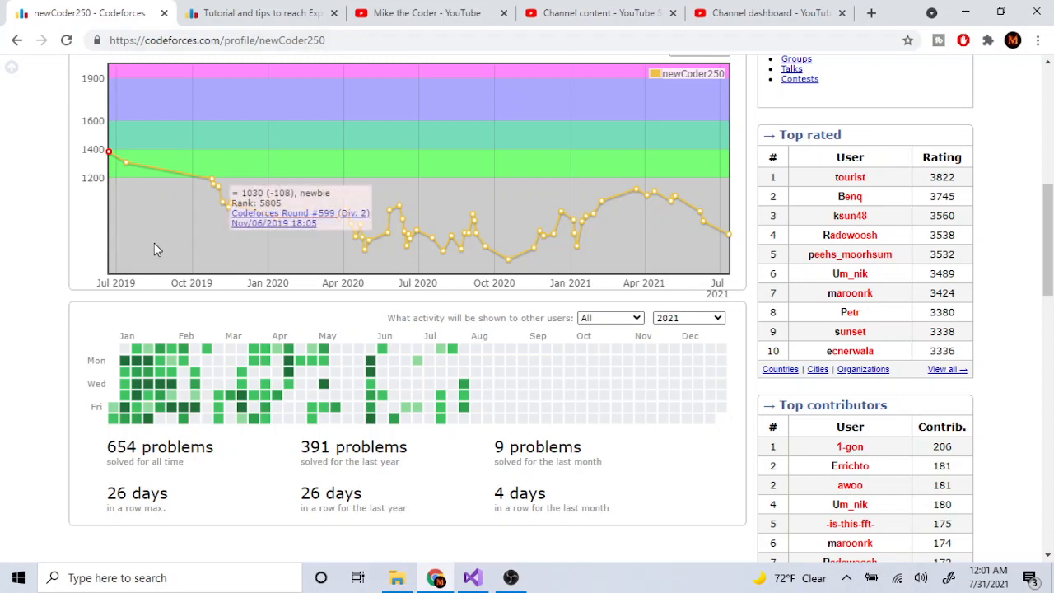
mouse_move(158, 103)
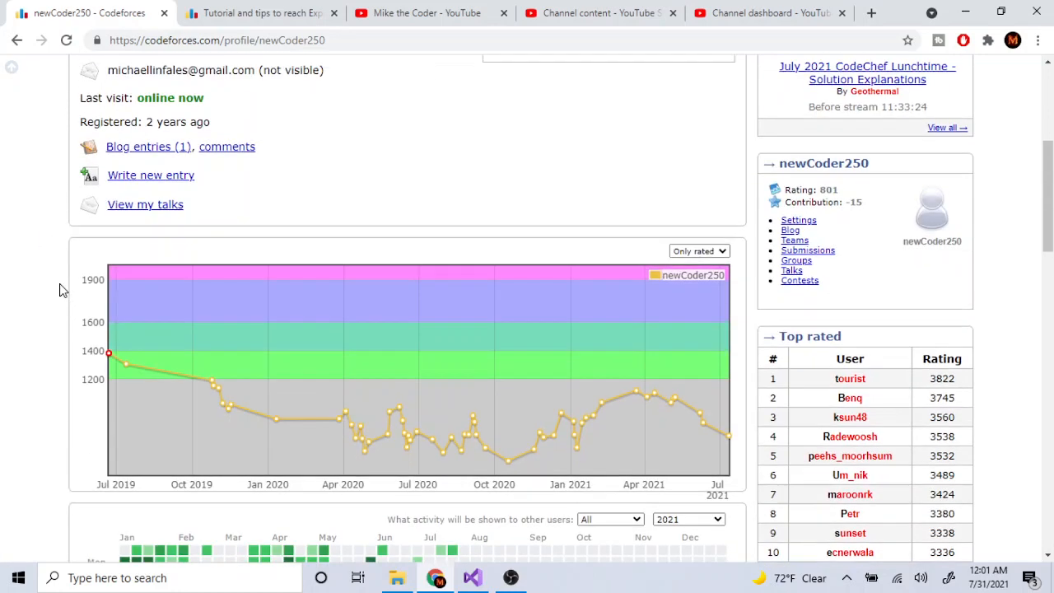
Review recent rating points, then bring the OBS Studio window to the front
scroll("down", 3)
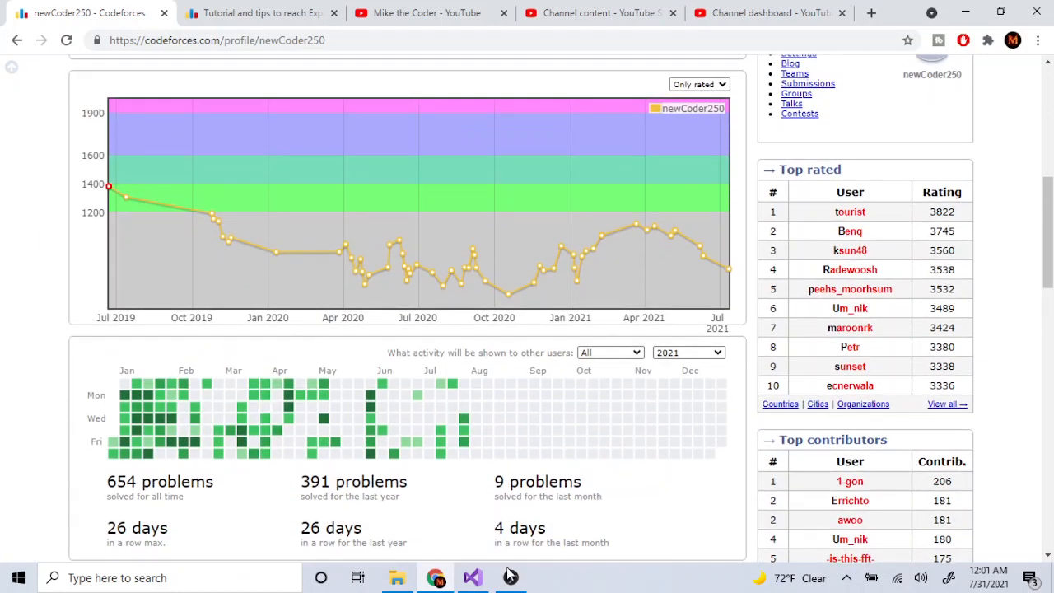
mouse_move(629, 234)
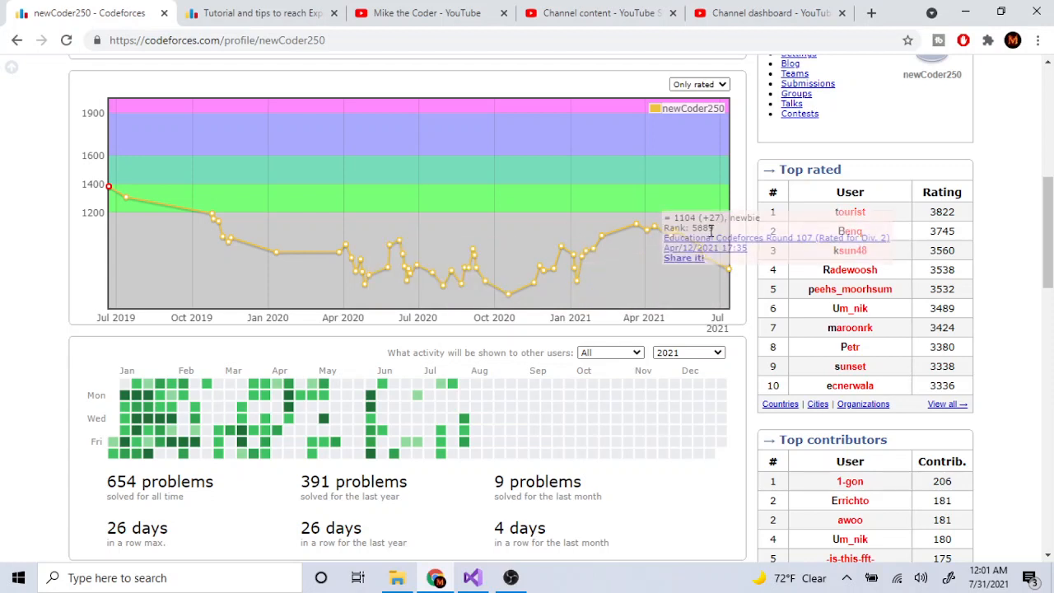
mouse_move(467, 287)
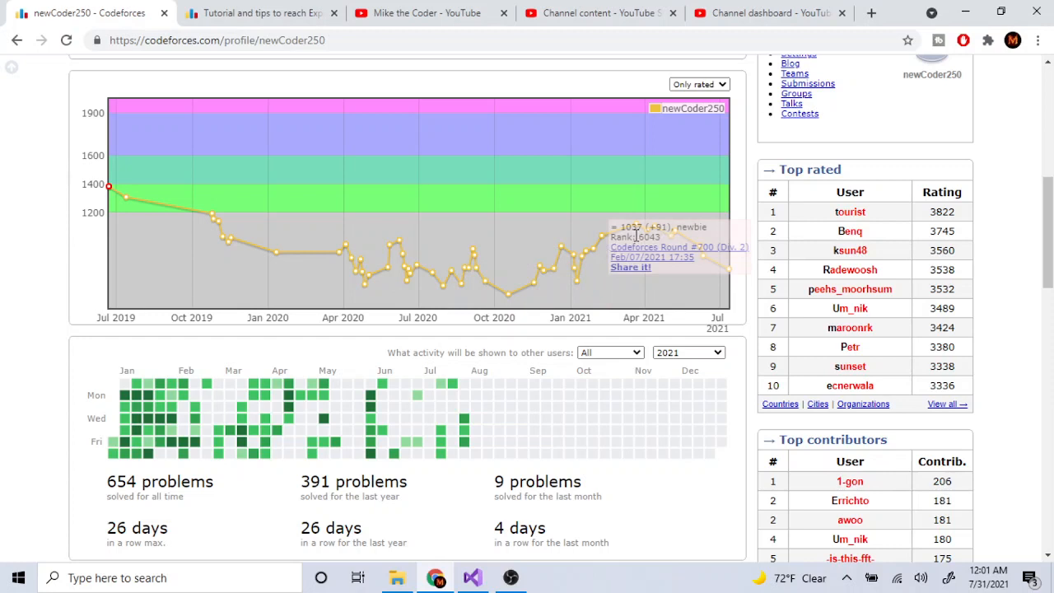
mouse_move(592, 261)
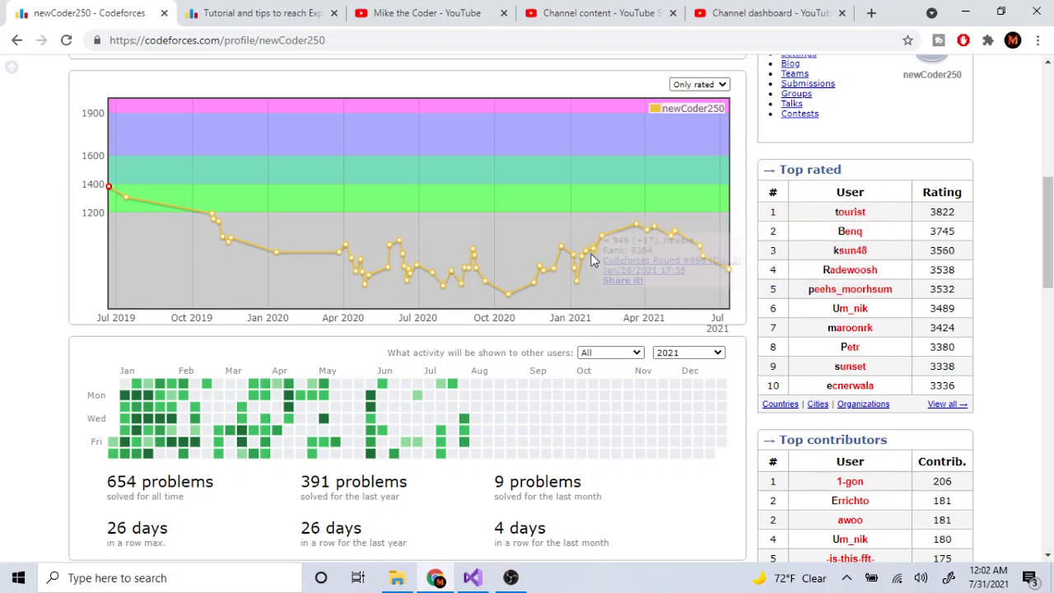
mouse_move(428, 290)
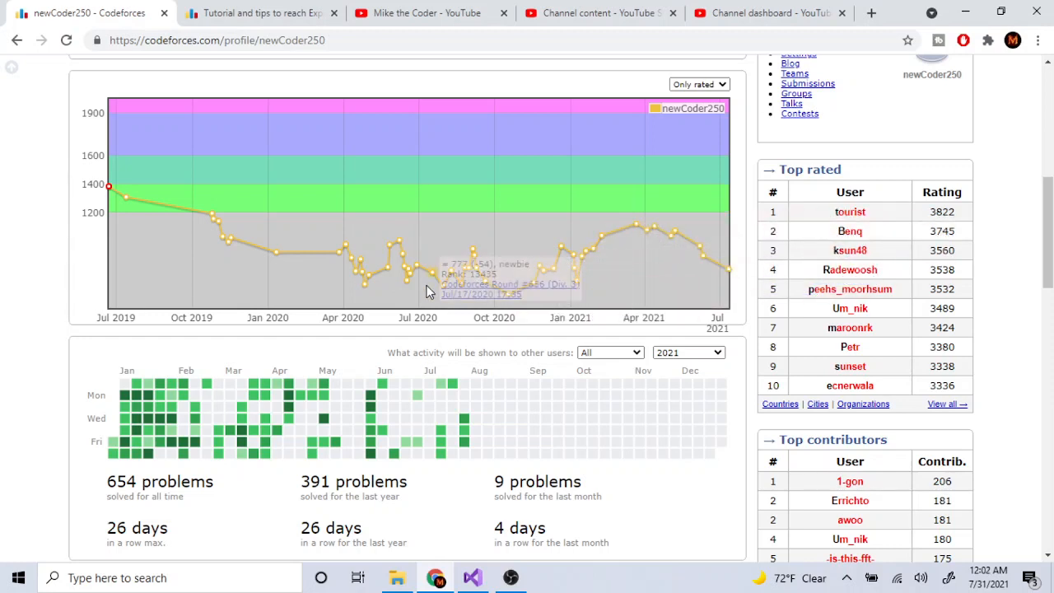
mouse_move(379, 251)
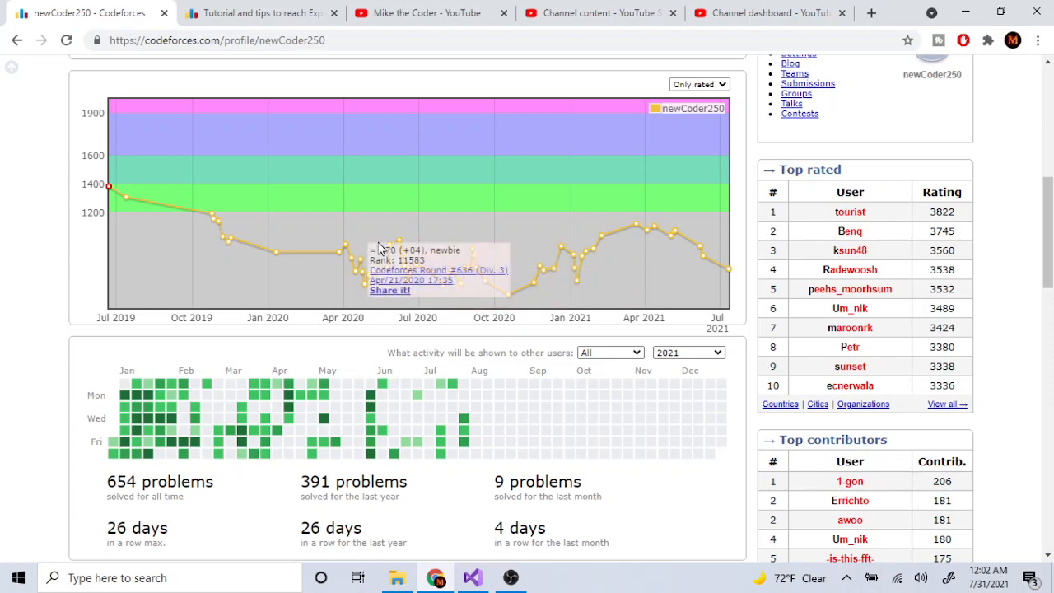
mouse_move(701, 253)
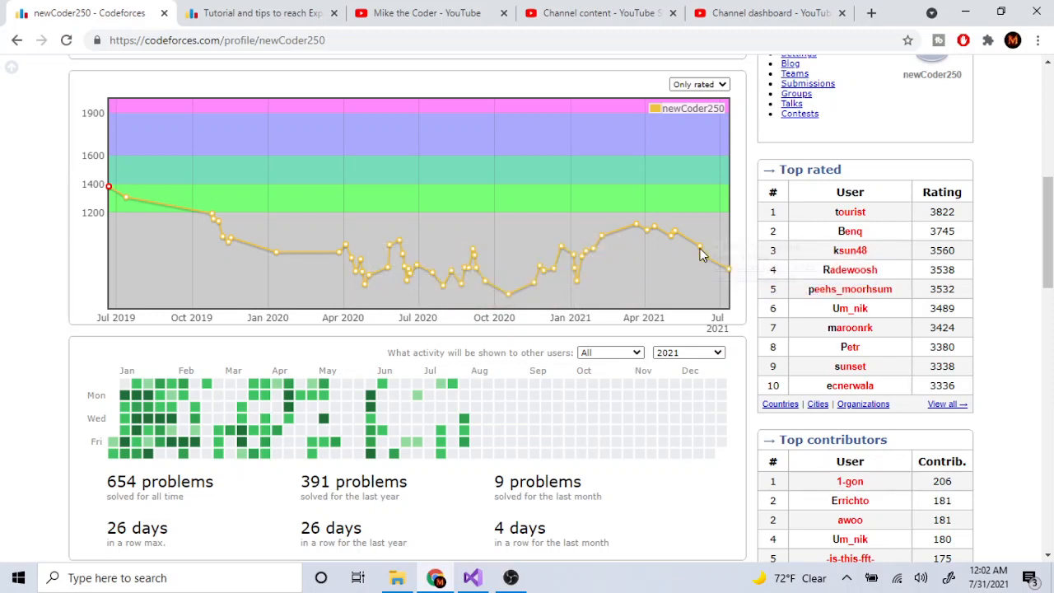
mouse_move(537, 396)
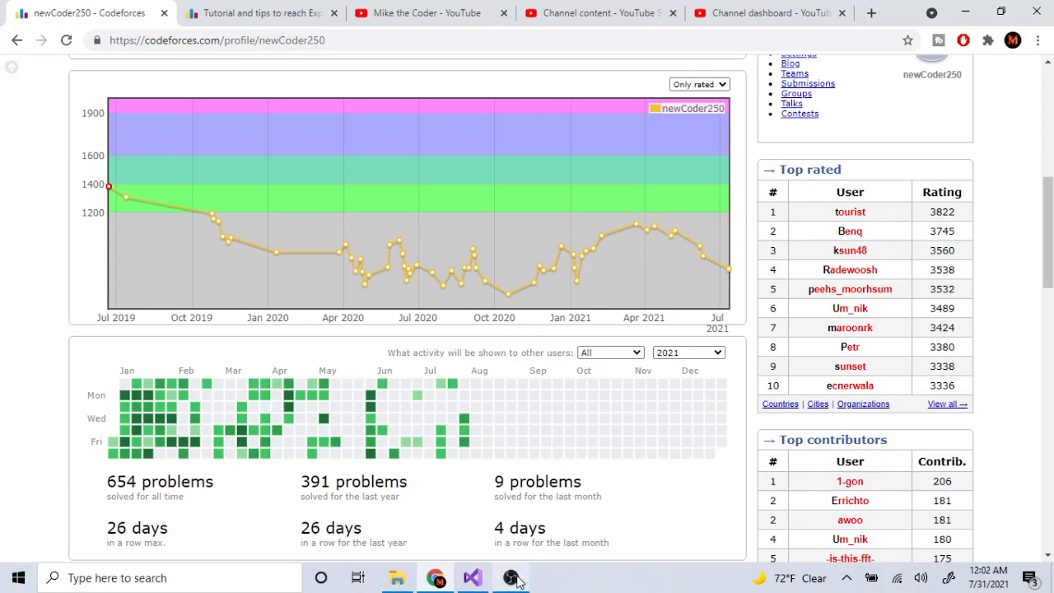
left_click(511, 578)
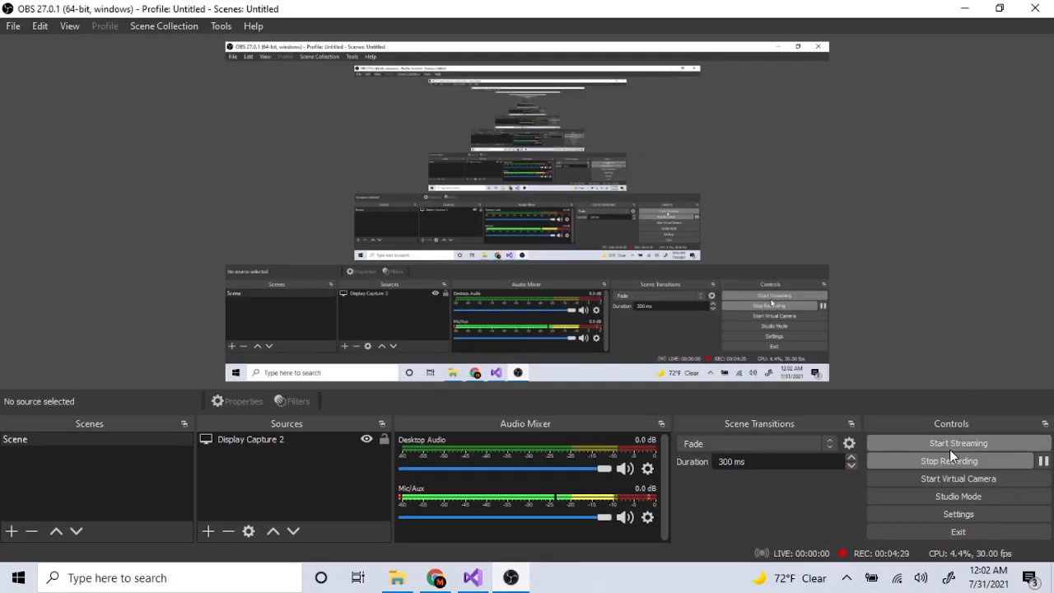